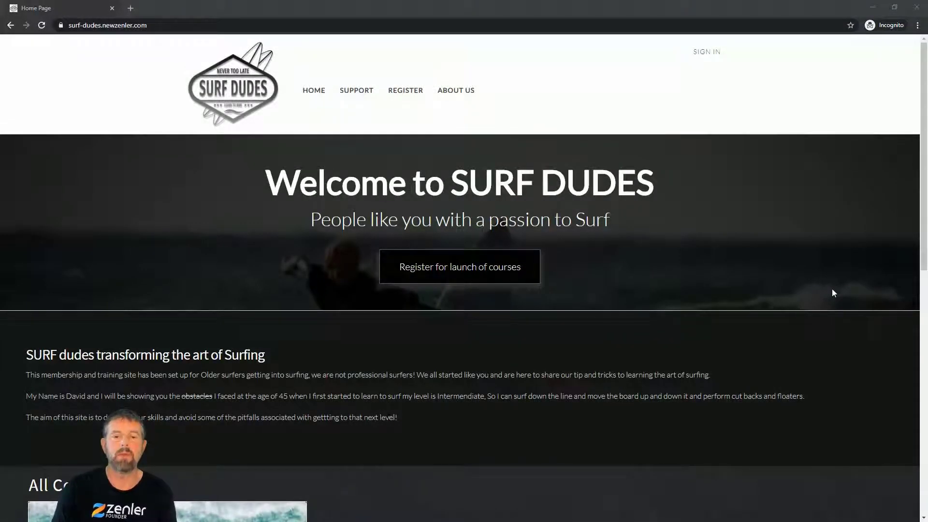
mouse_move(506, 100)
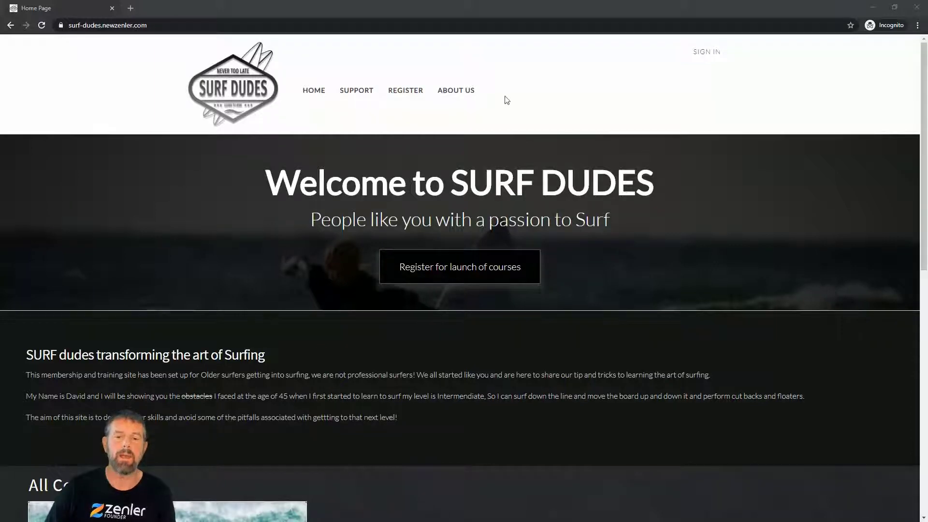
mouse_move(506, 85)
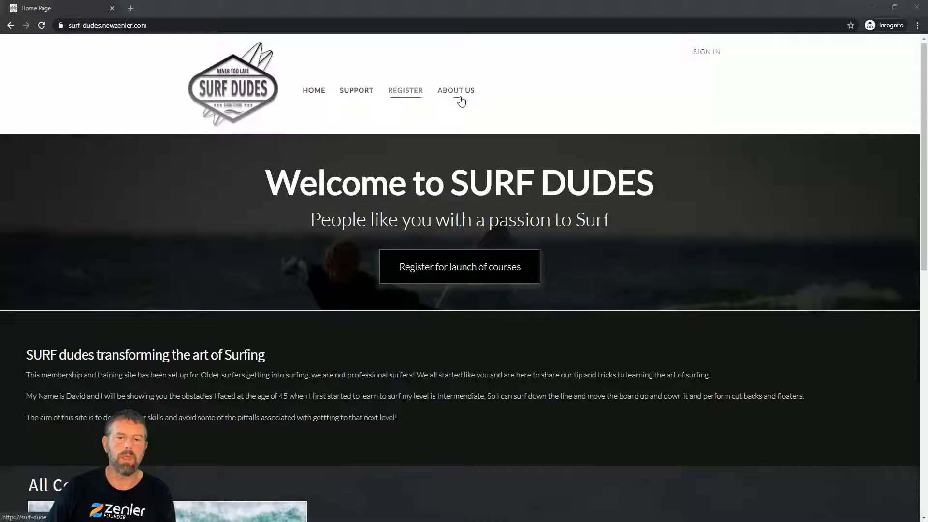
mouse_move(356, 90)
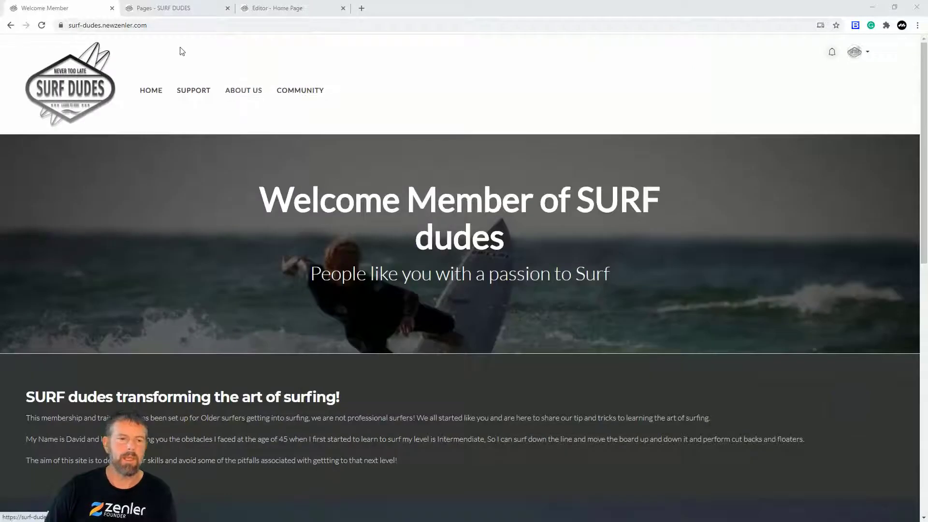
Open the Home Page in the site editor to reach its dynamic site header
left_click(291, 8)
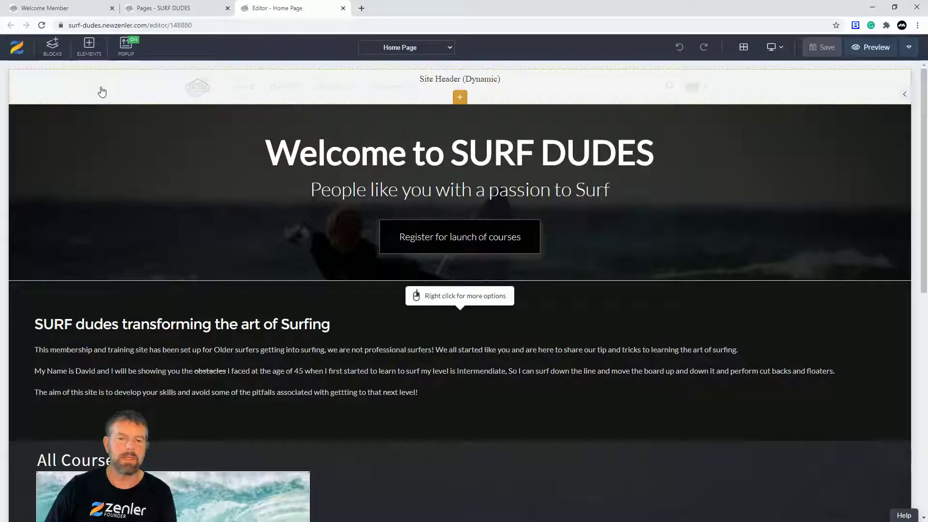
mouse_move(213, 90)
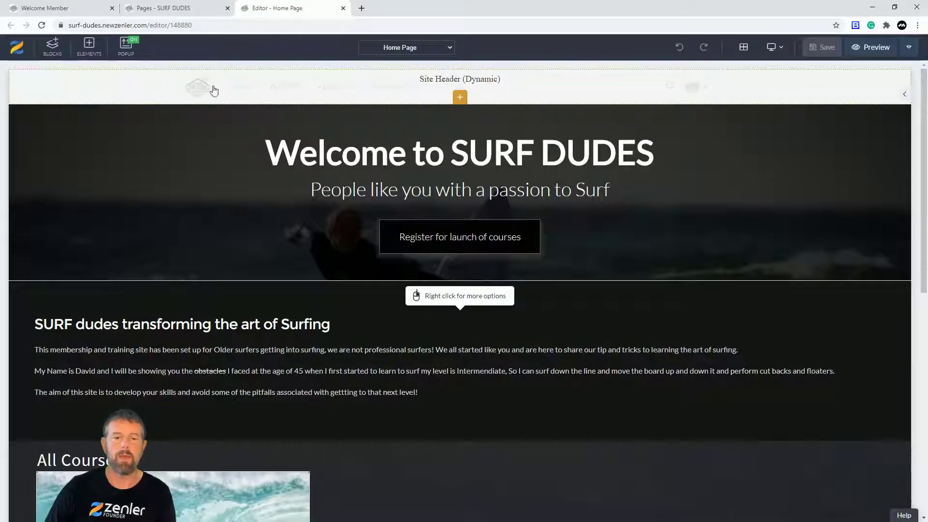
mouse_move(503, 89)
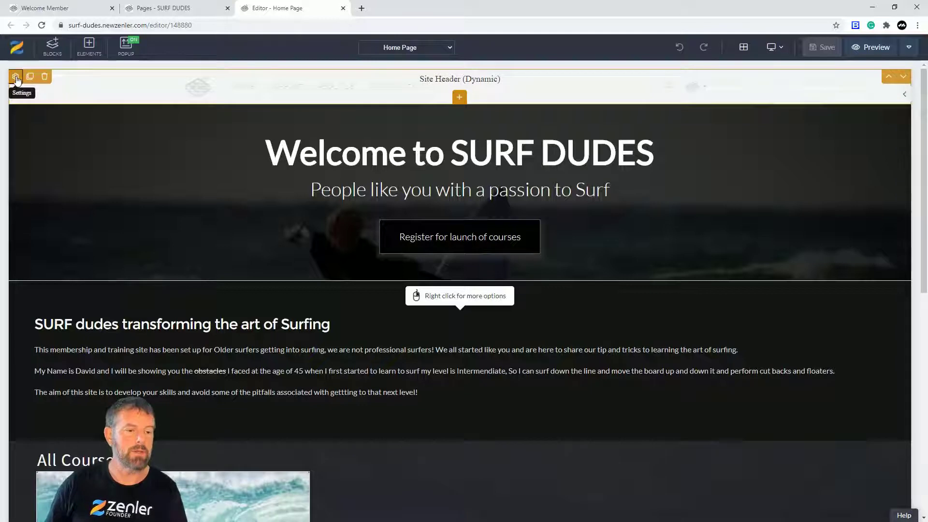
Add a new header menu link named 'Test top menu', visible to All
left_click(15, 77)
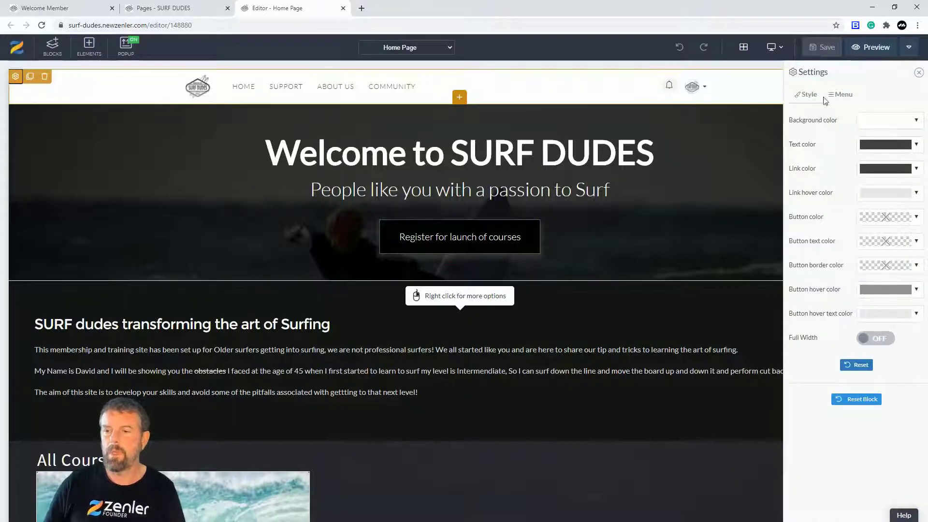
left_click(840, 95)
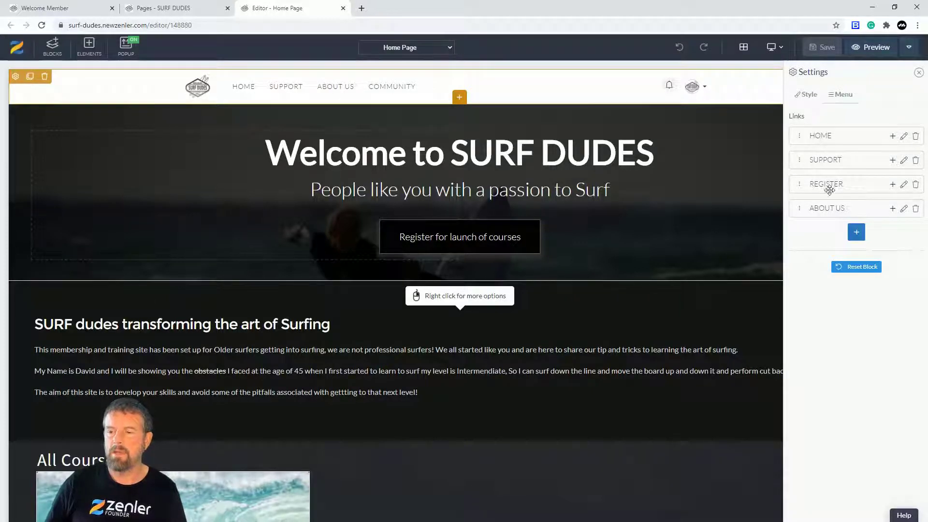
left_click(856, 231)
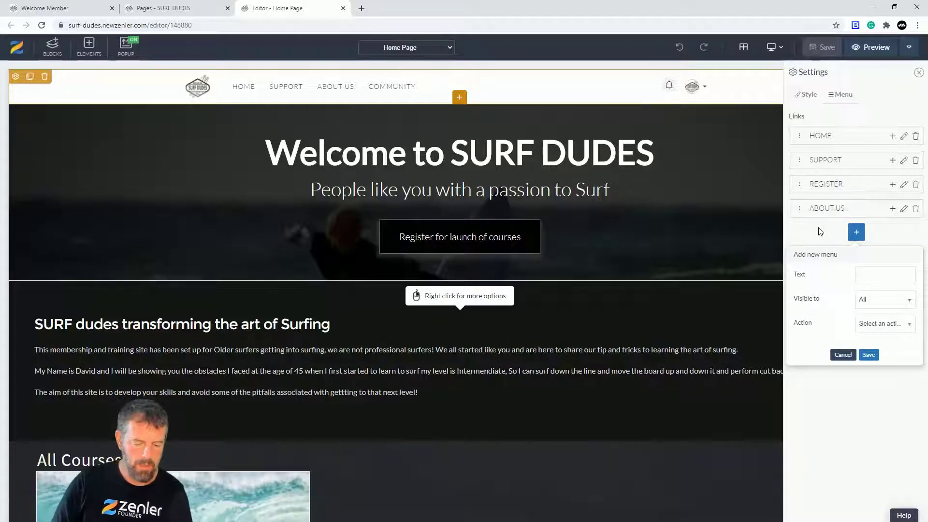
type("Test top menu")
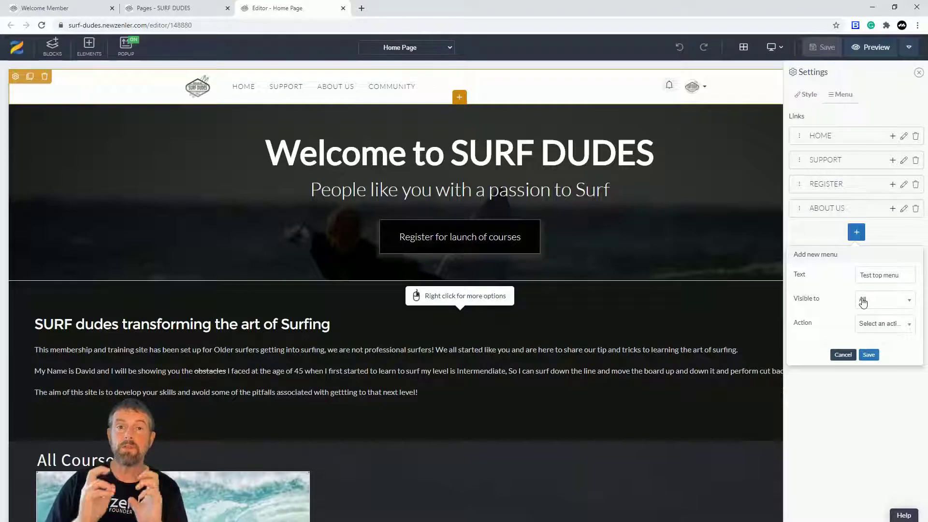
left_click(882, 299)
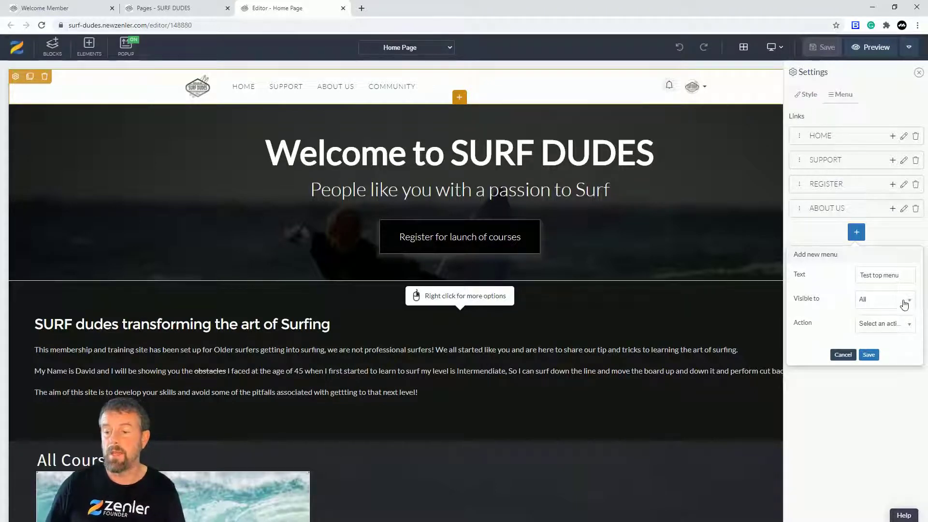
left_click(881, 299)
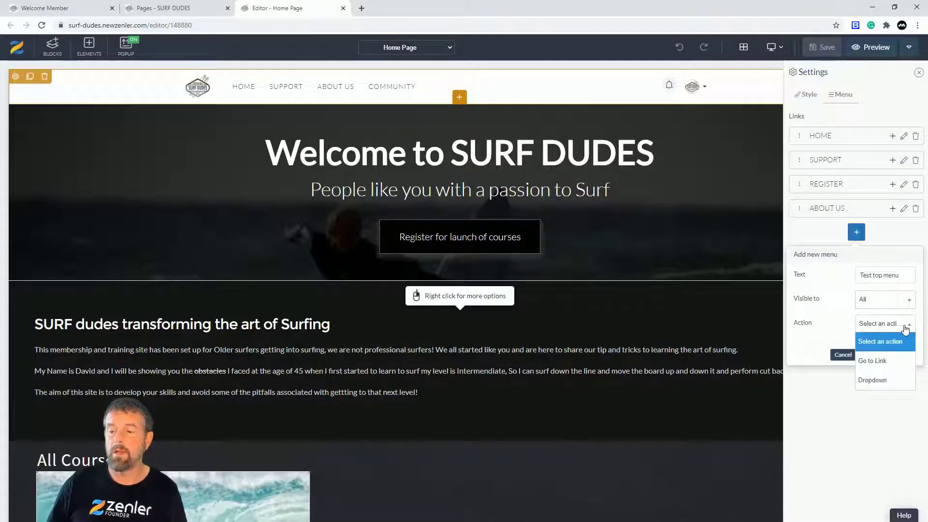
left_click(871, 360)
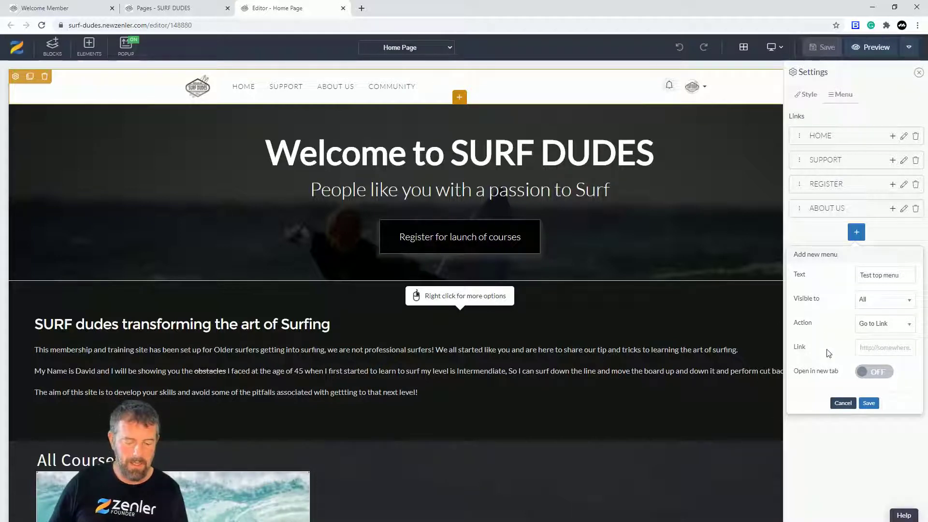
type("www.google.com")
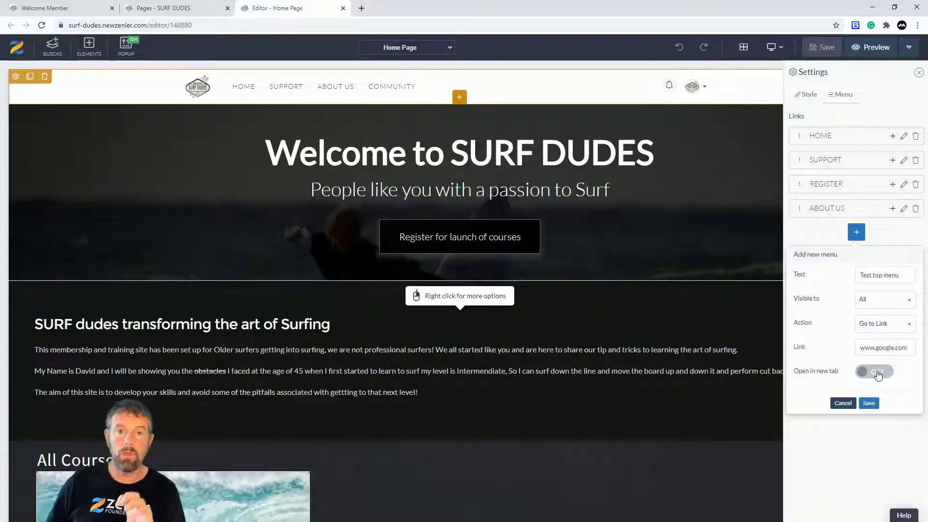
left_click(874, 371)
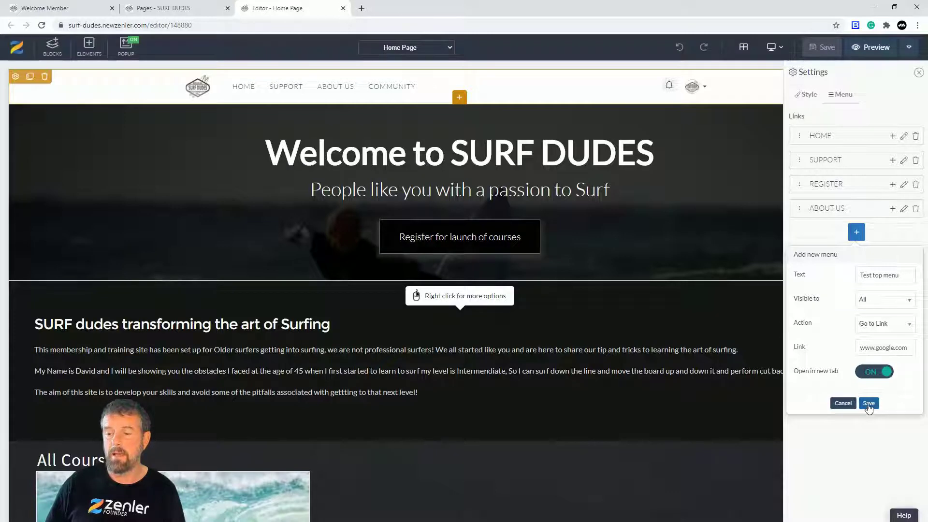
left_click(868, 403)
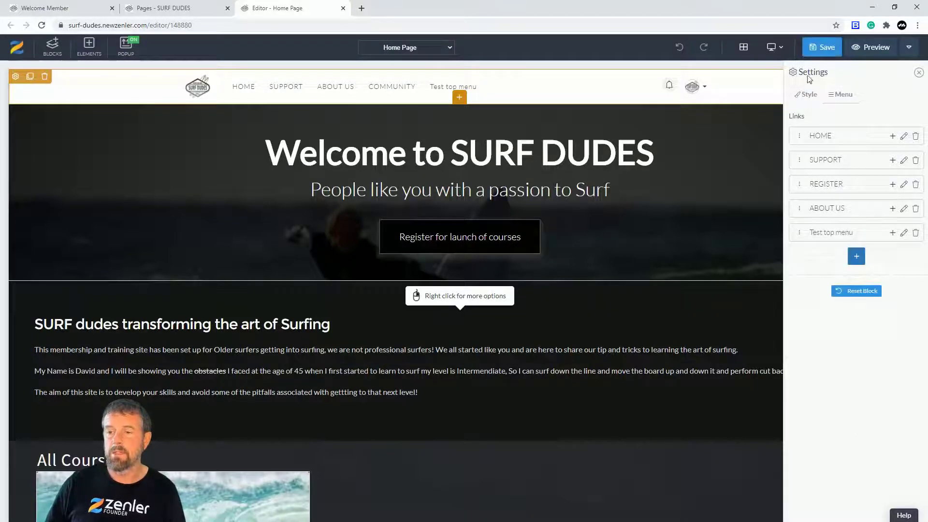
Save the header, try Test top menu on the live site, and leave the 404 page
left_click(822, 47)
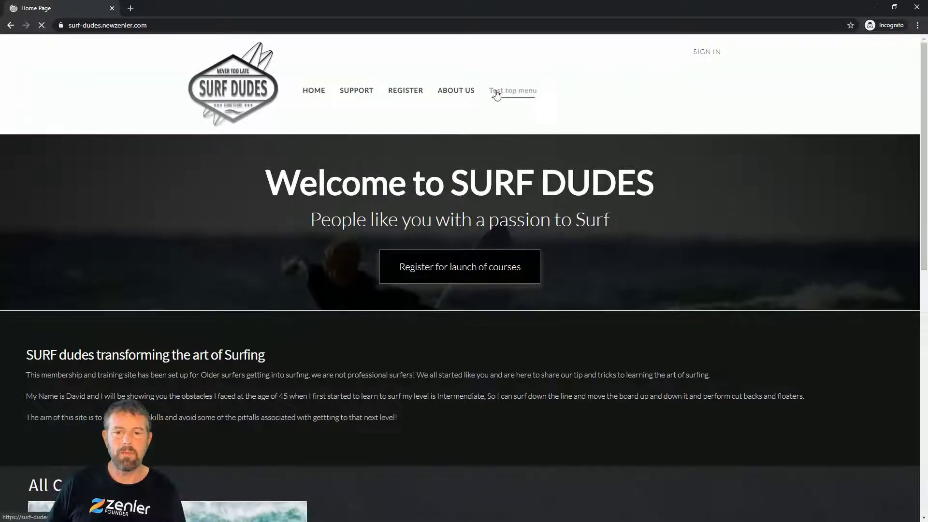
left_click(511, 91)
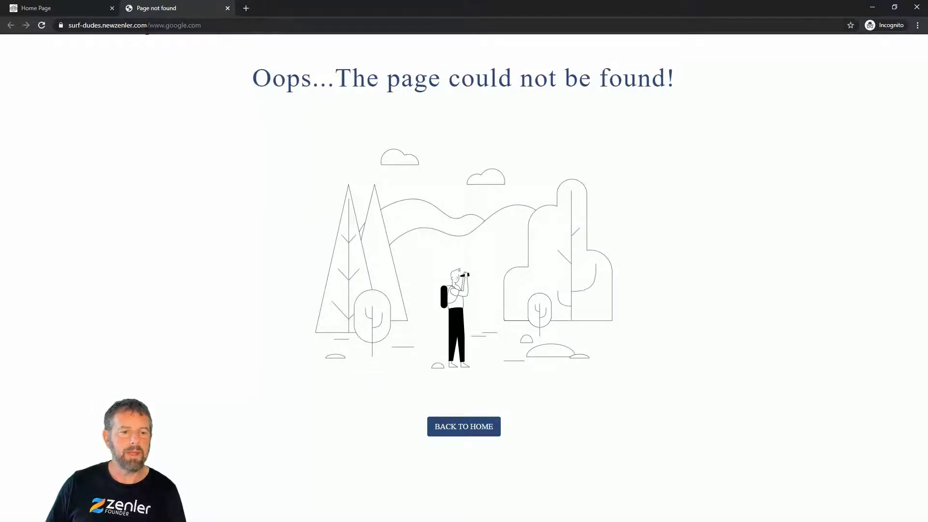
left_click(463, 426)
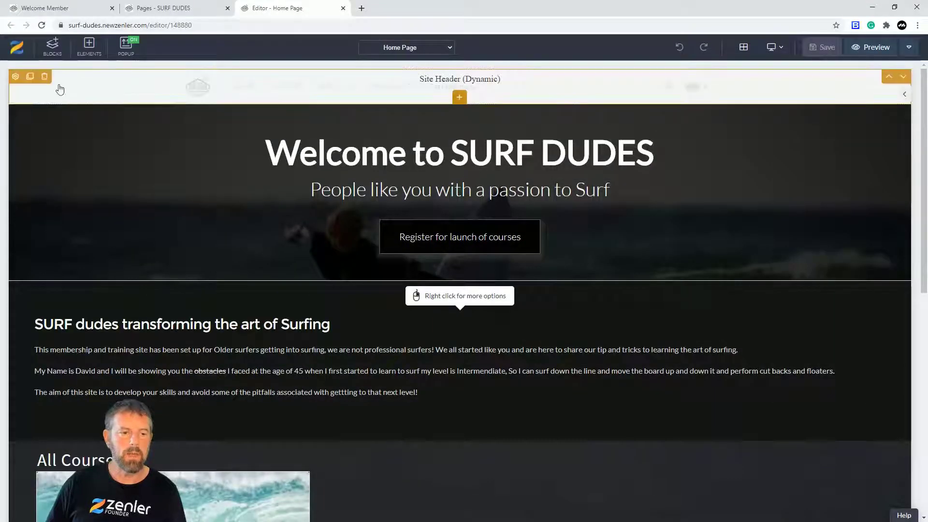
Edit the Test top menu link's text to 'TEST MENU TOP' and update it
left_click(16, 76)
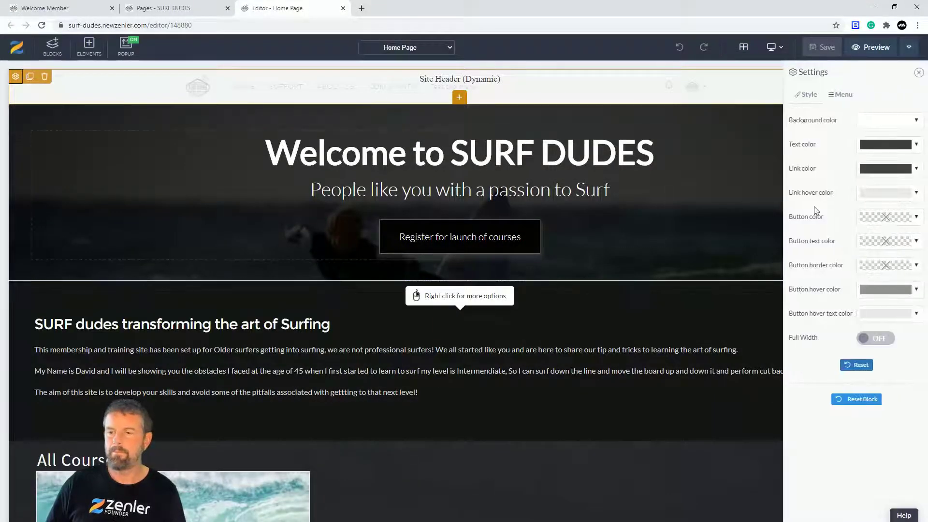
left_click(840, 94)
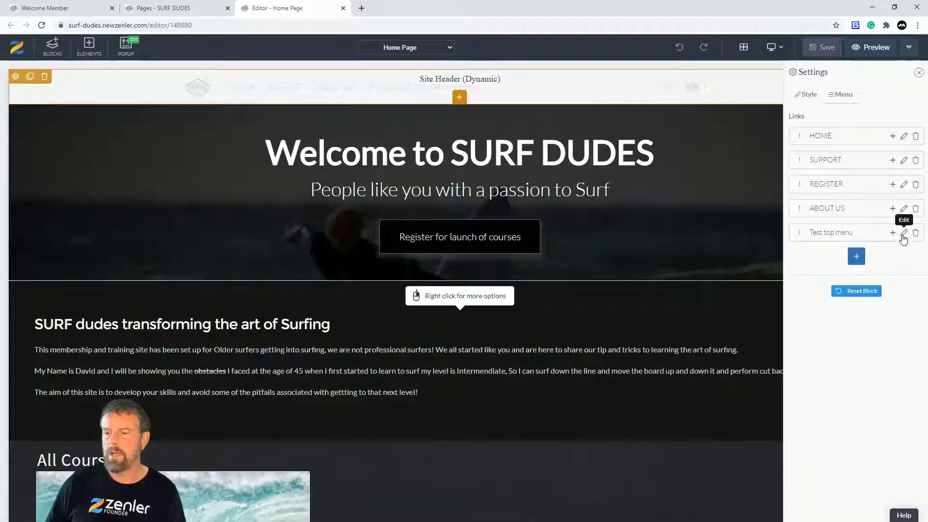
left_click(904, 232)
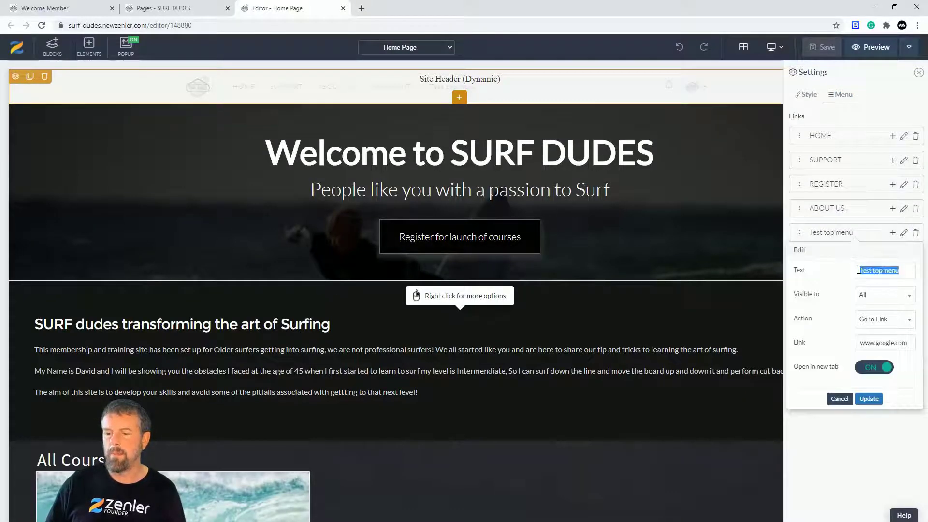
type("TEST MENU TOP")
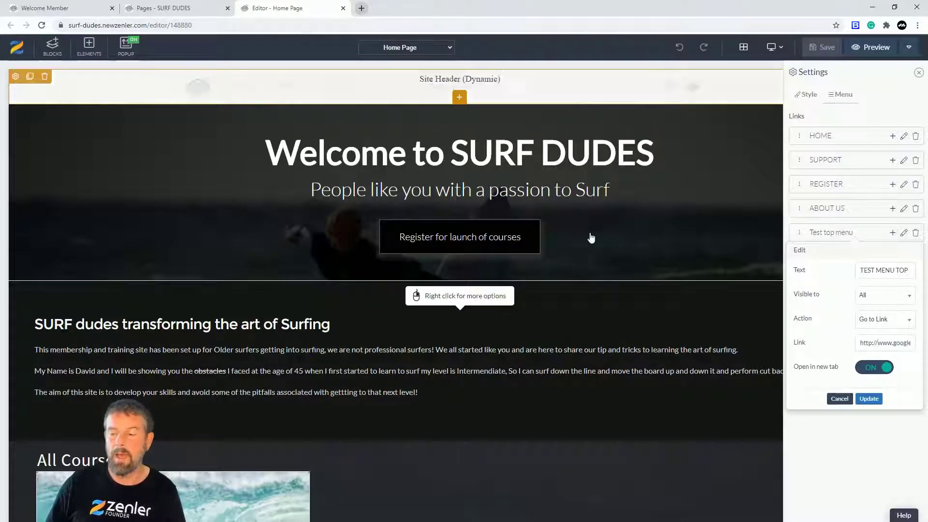
left_click(868, 398)
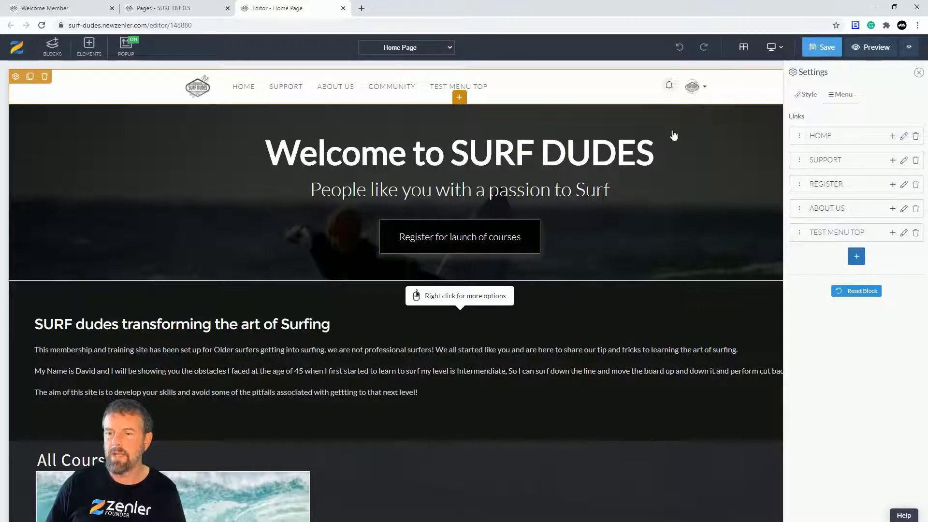
Close the Page not found tab and reload the live SURF DUDES site
left_click(821, 47)
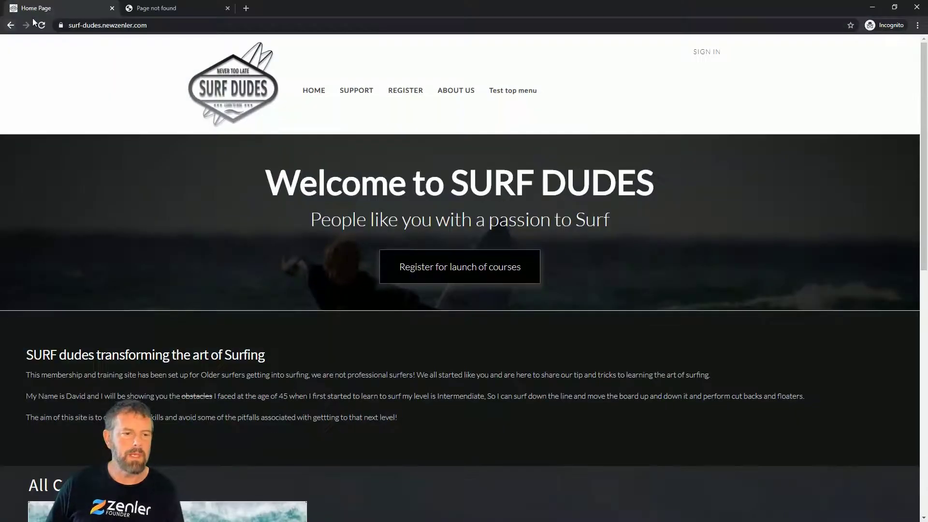
left_click(227, 8)
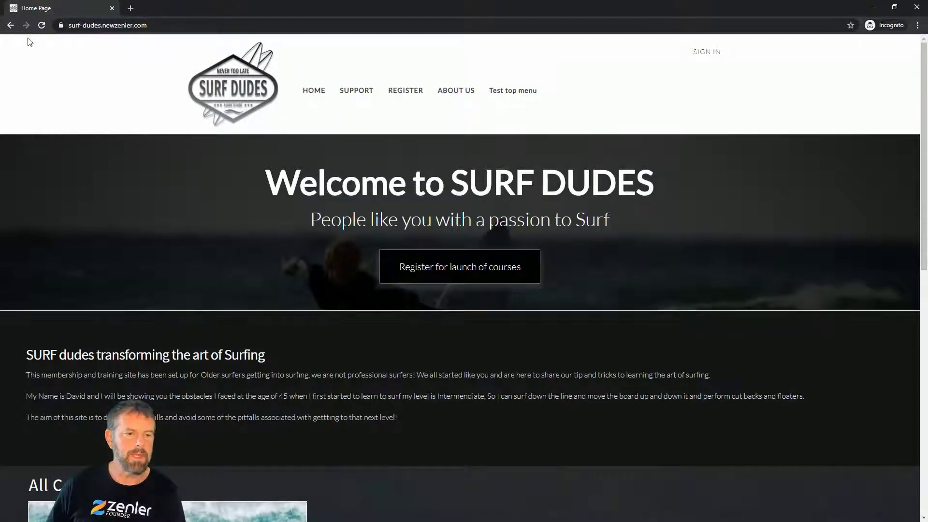
left_click(513, 90)
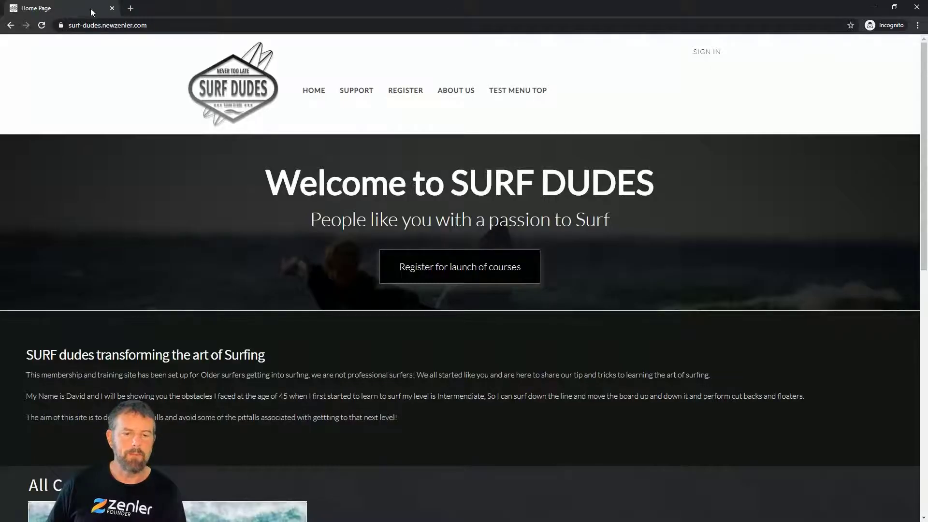
Open google.com in a new private Chrome tab from the address bar suggestions
left_click(130, 8)
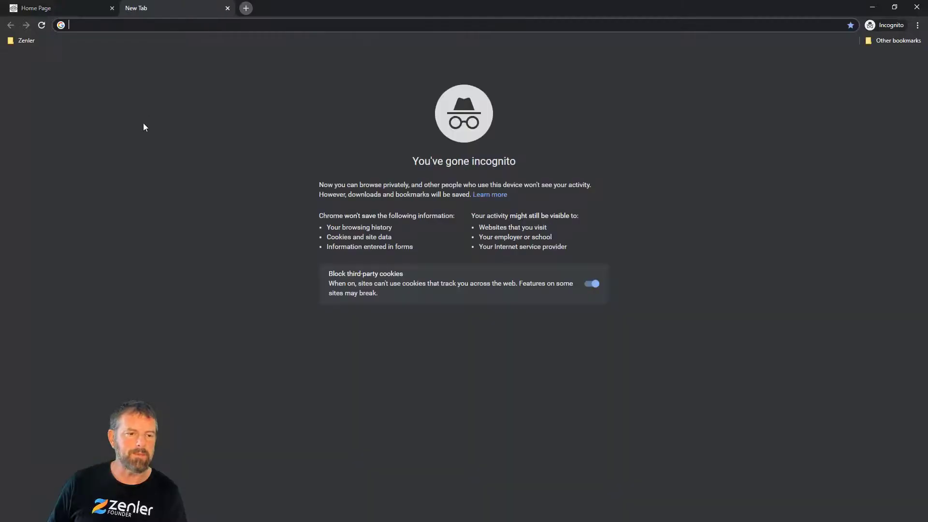
type("godaddy.com")
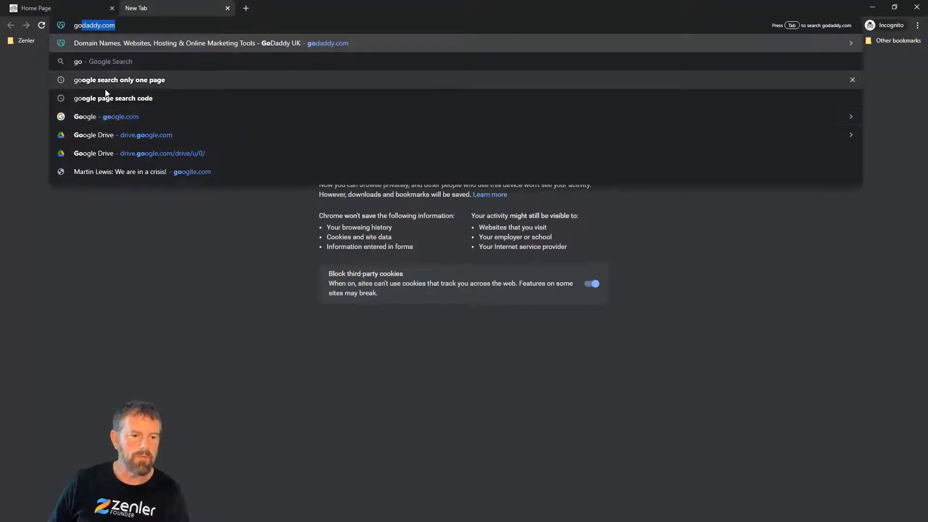
left_click(105, 116)
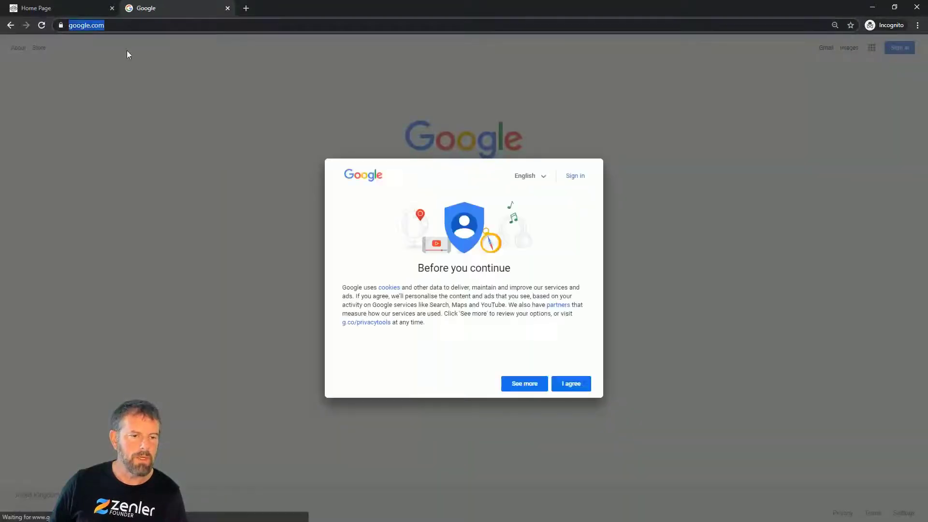
mouse_move(372, 54)
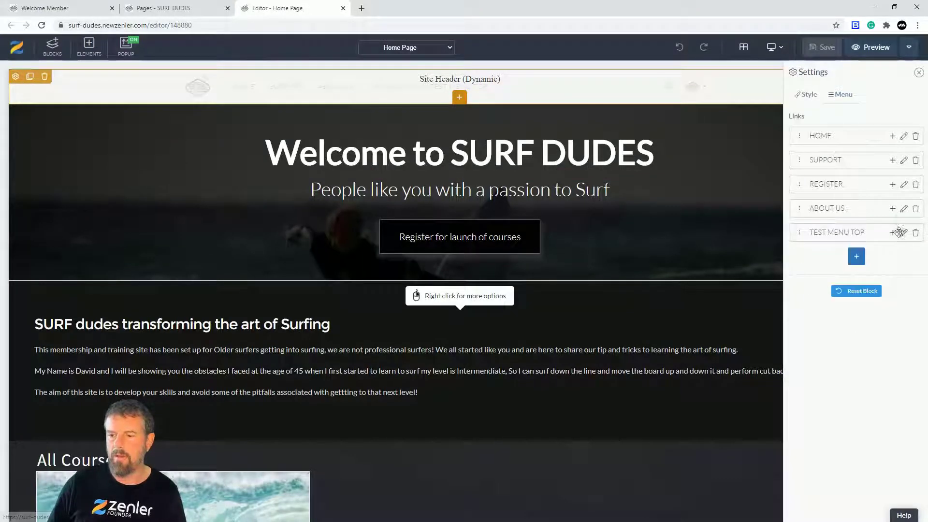
Change TEST MENU TOP's link to the https Google address, then review and close its settings
left_click(903, 232)
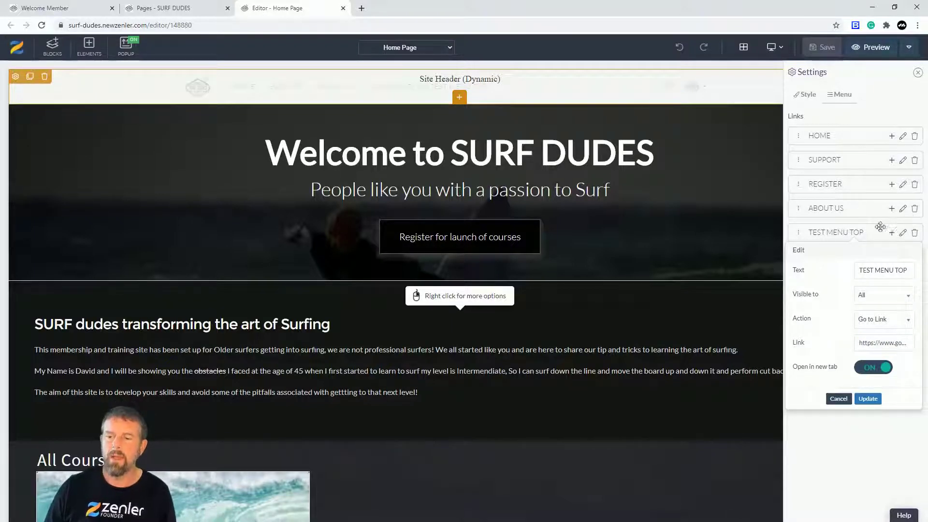
mouse_move(892, 232)
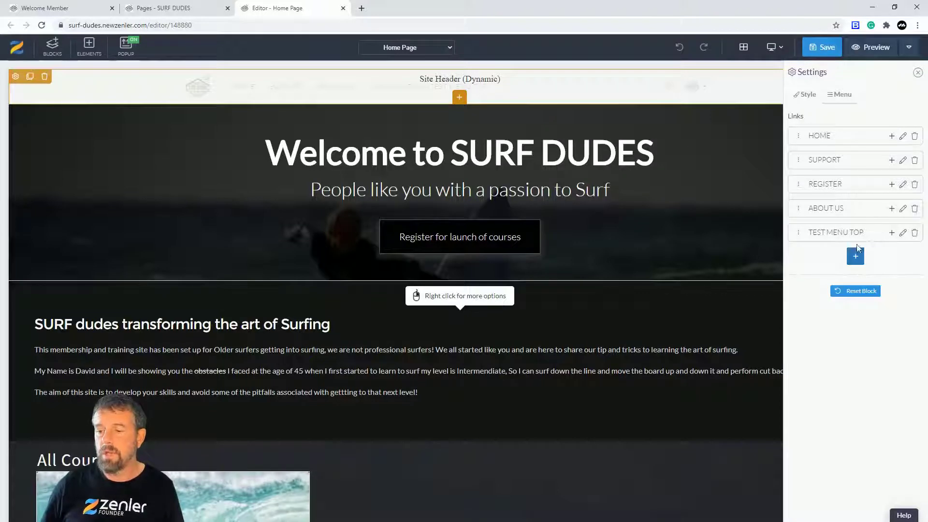
mouse_move(902, 232)
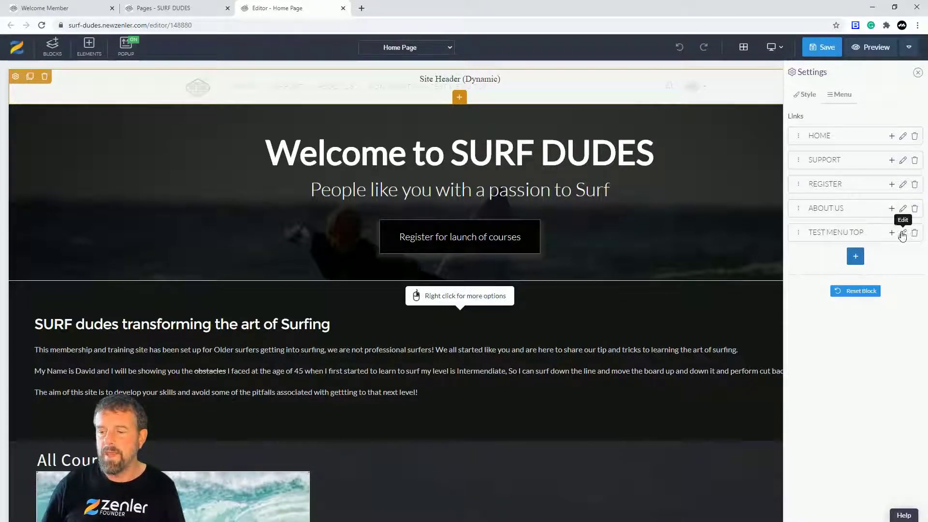
left_click(902, 232)
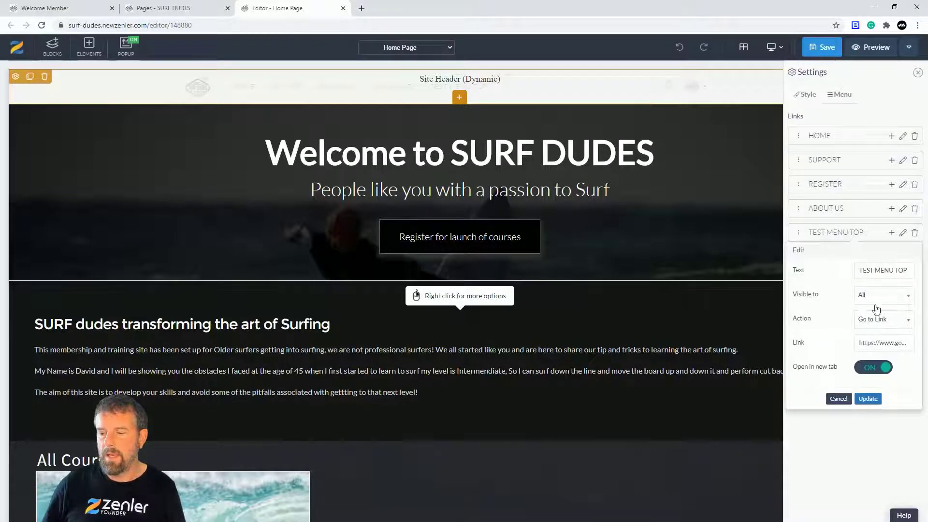
mouse_move(807, 350)
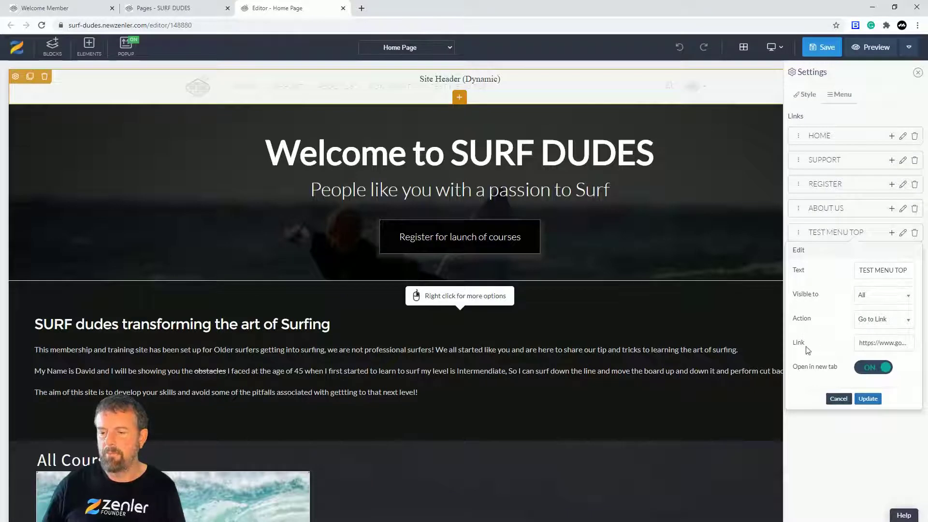
left_click(882, 319)
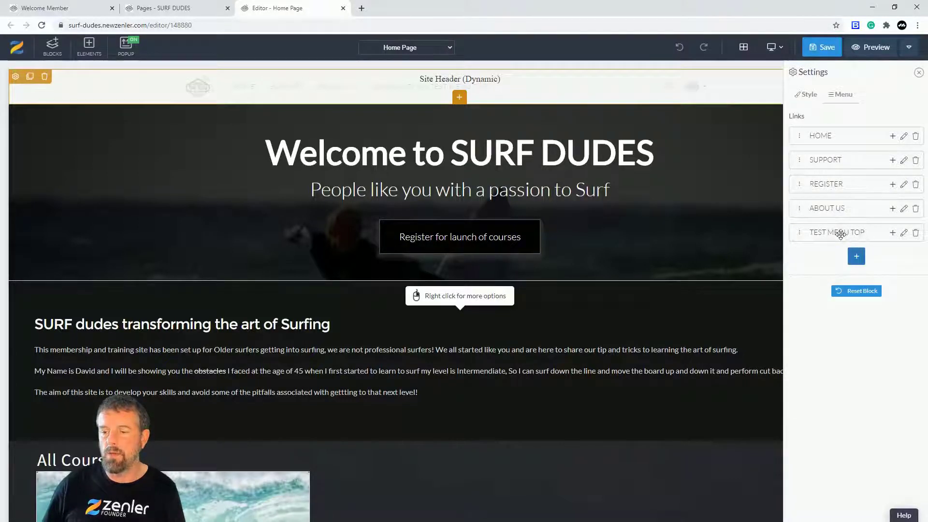
Create sub-item 'SUB1' under TEST MENU TOP with Go to Link '#', and save it
left_click(893, 232)
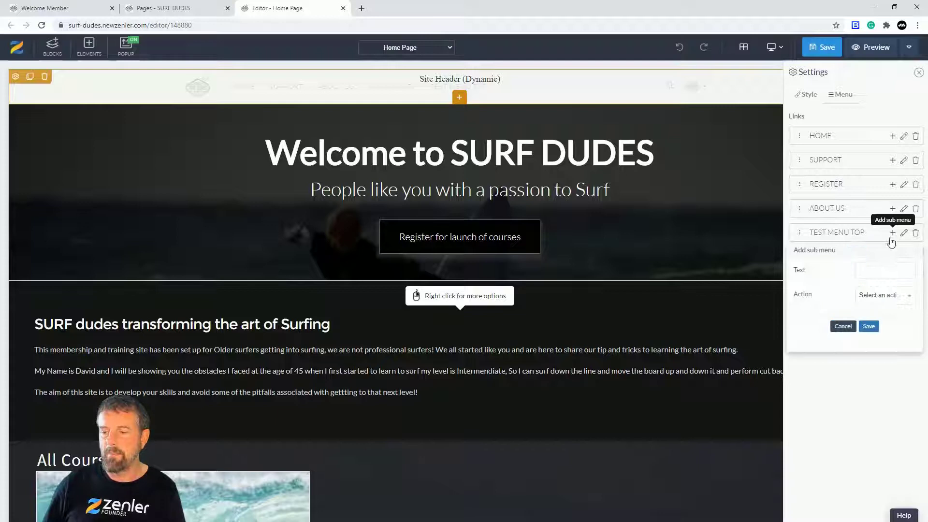
left_click(884, 269)
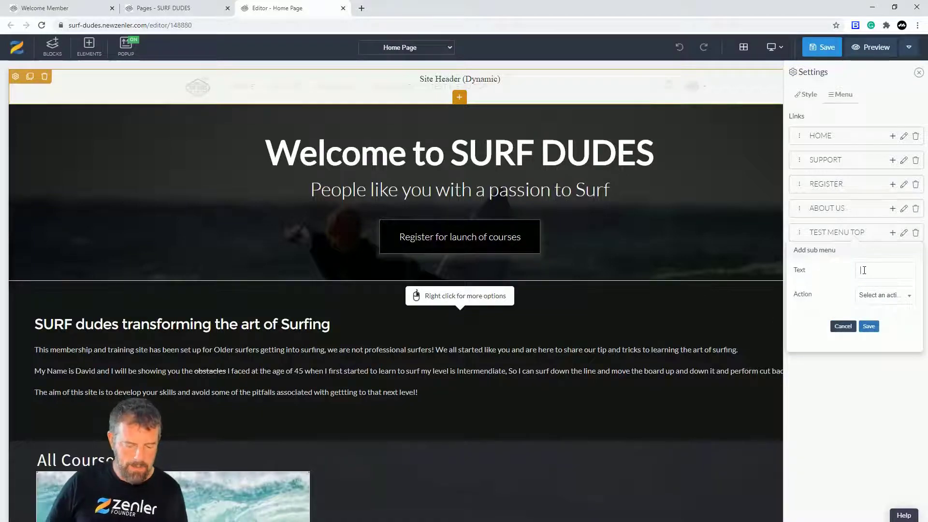
type("SU")
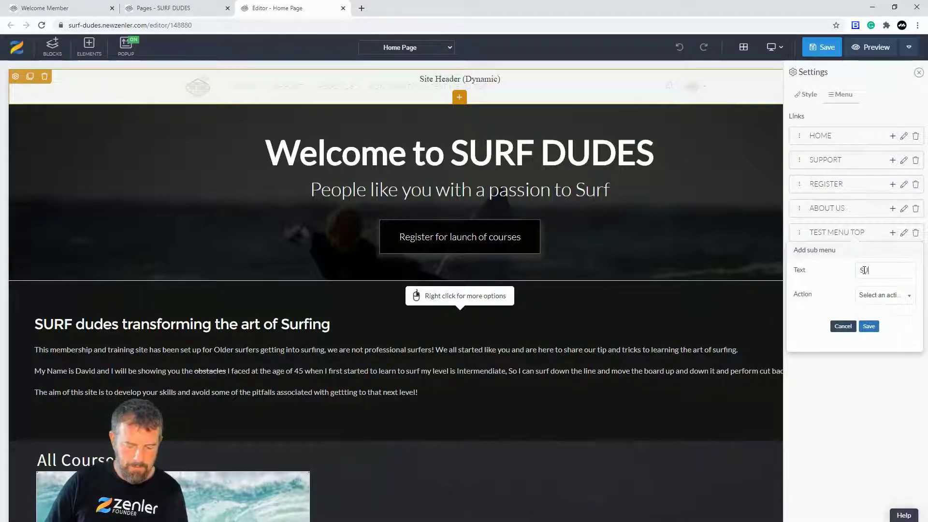
type("UB1")
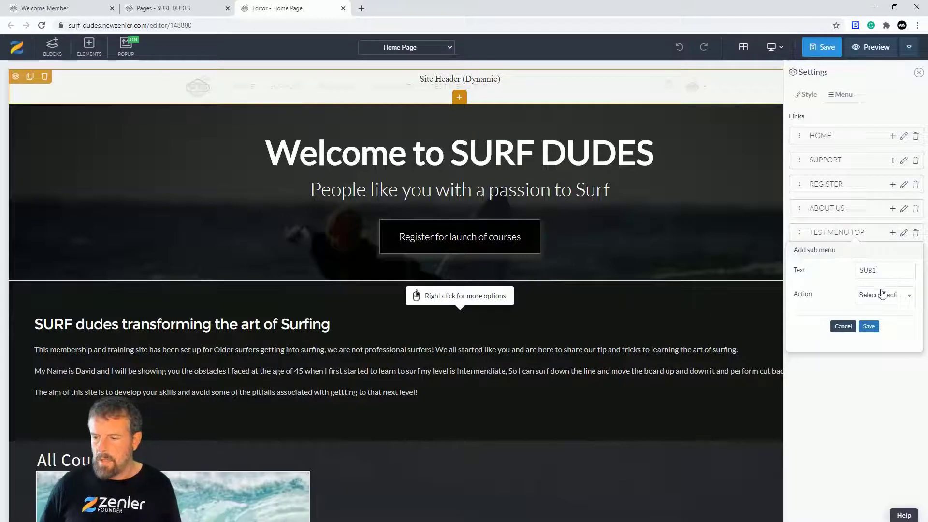
left_click(881, 295)
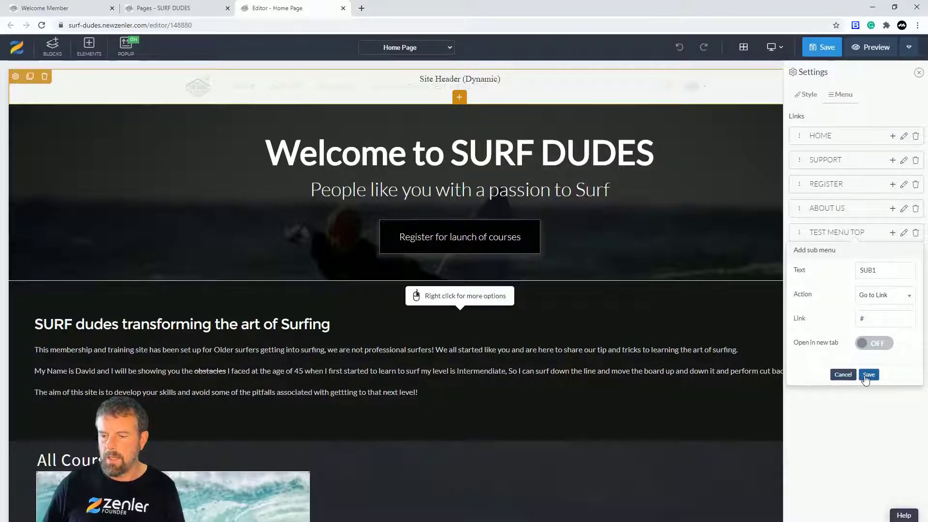
left_click(868, 374)
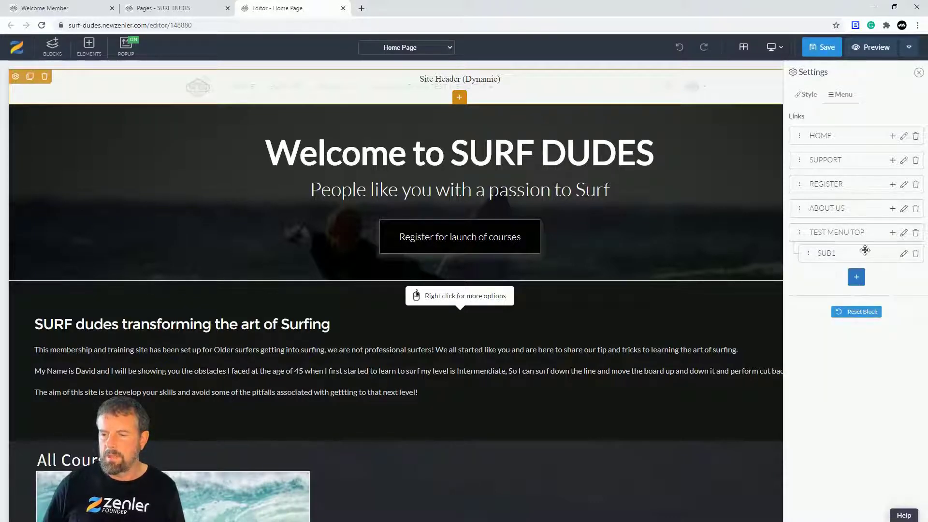
left_click(903, 232)
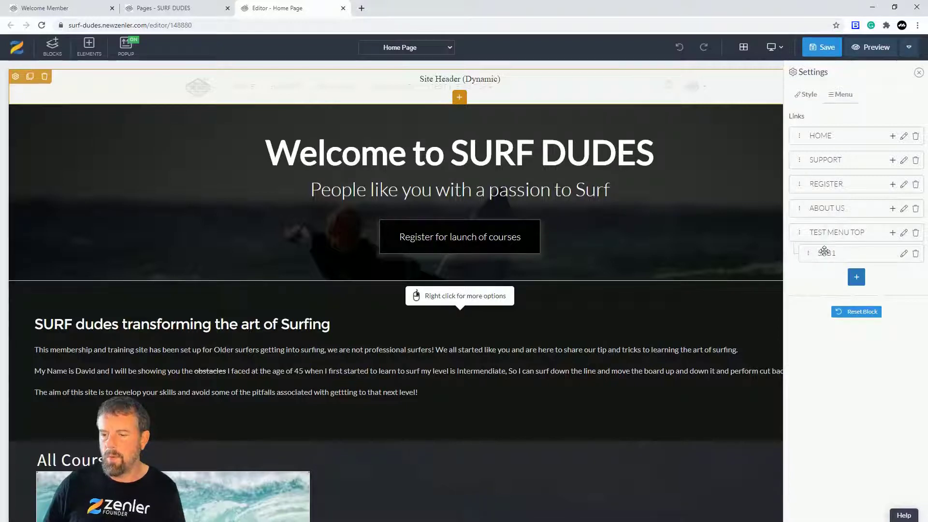
mouse_move(894, 232)
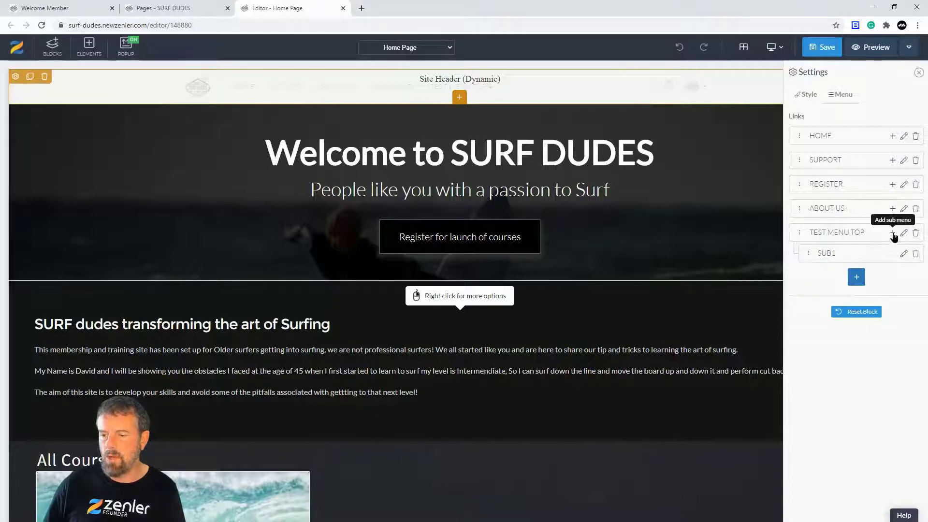
Create sub-item 'SUB2' with Go to Link '#', save it, then save the page
left_click(893, 231)
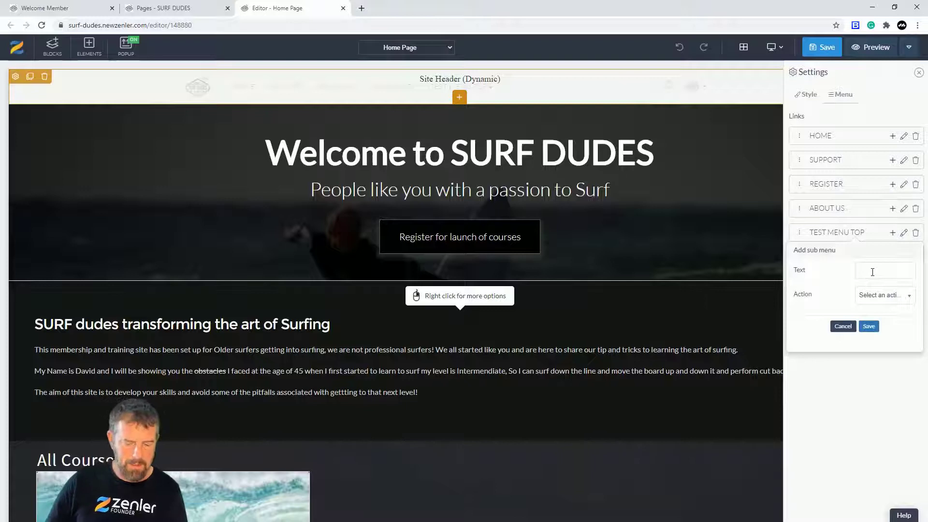
type("SUB2")
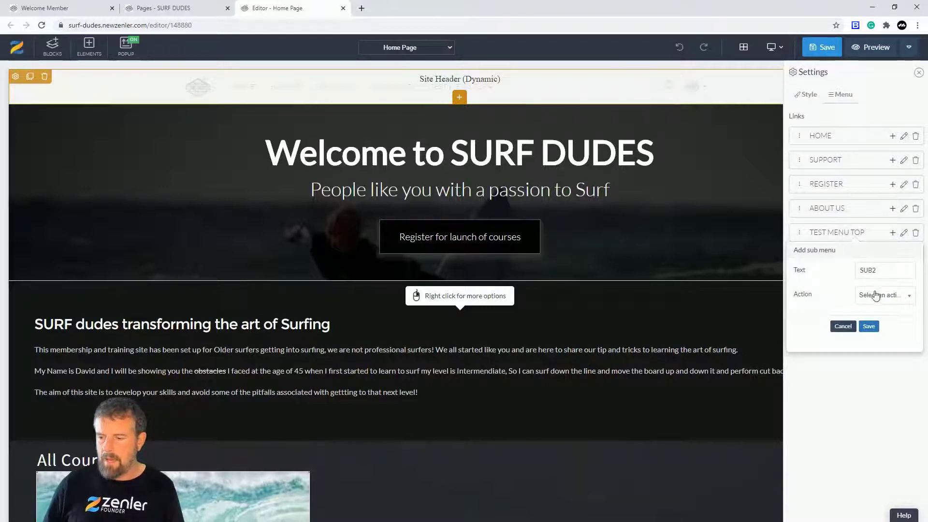
left_click(882, 295)
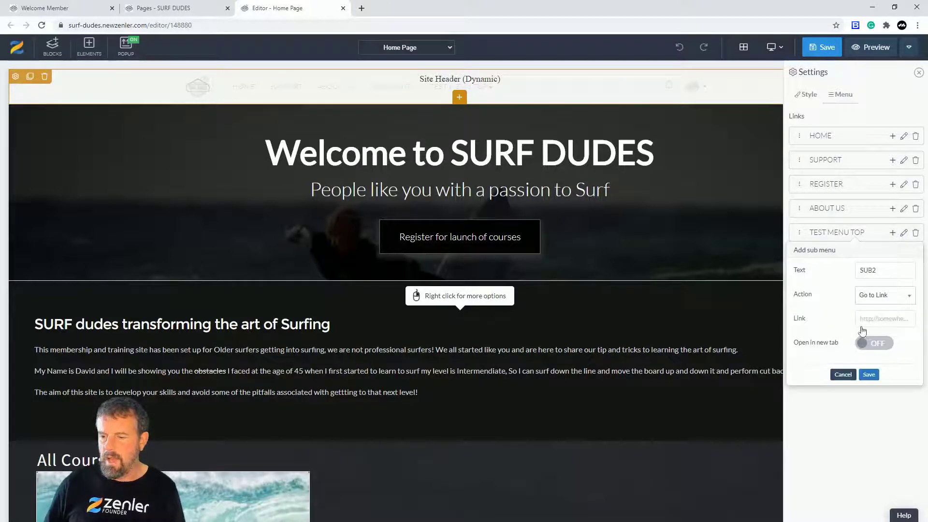
type("#")
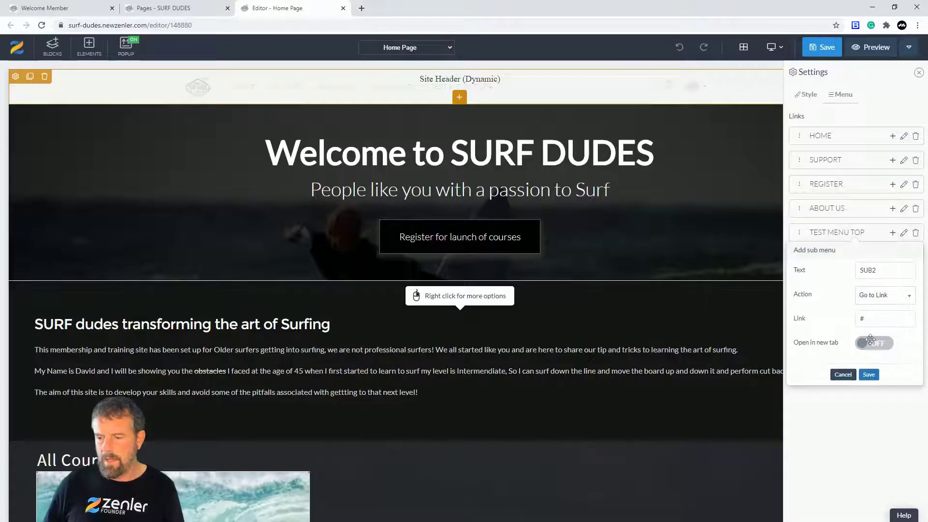
left_click(868, 374)
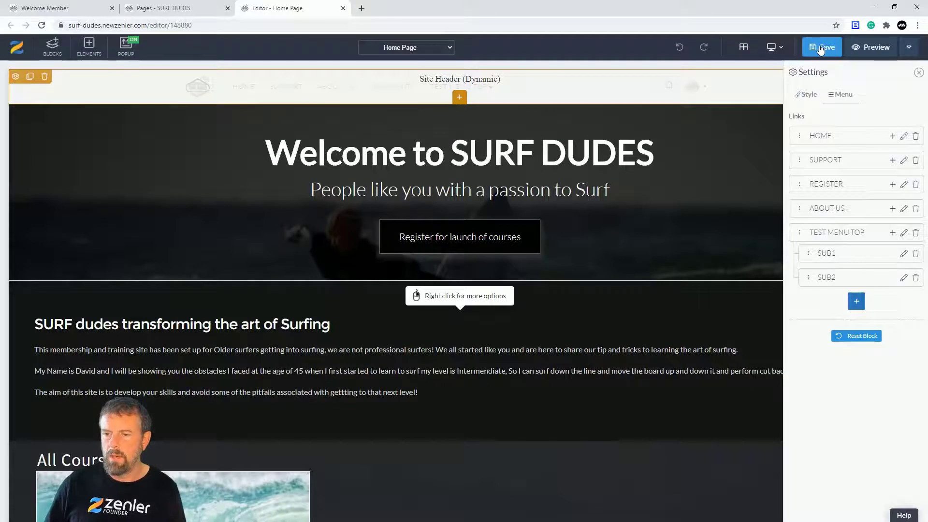
left_click(822, 47)
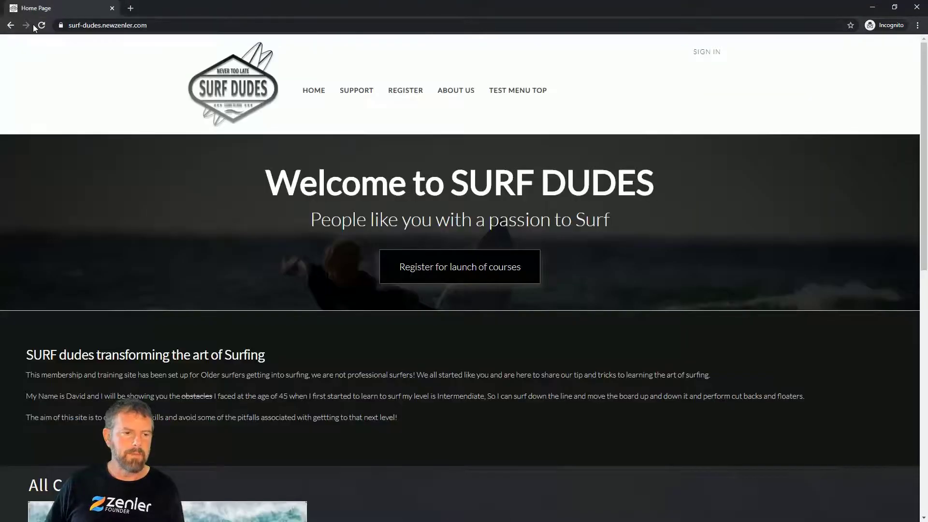
Reload the live SURF DUDES site and open the TEST MENU TOP dropdown
left_click(40, 25)
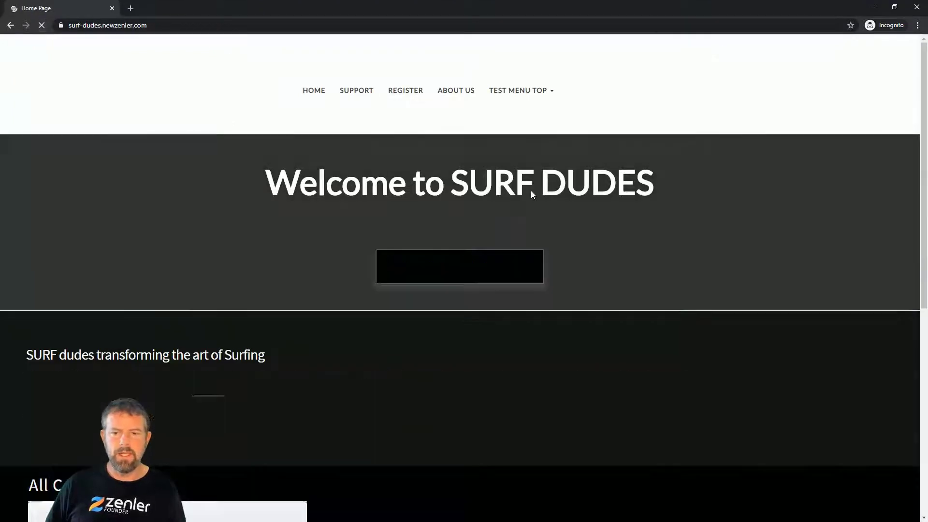
left_click(517, 89)
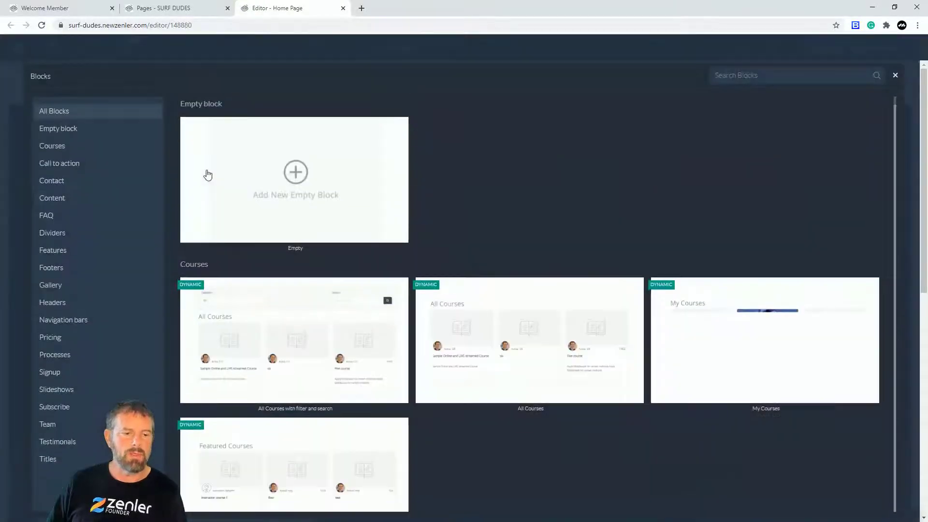
Browse the Headers block designs, then close the block library
left_click(53, 302)
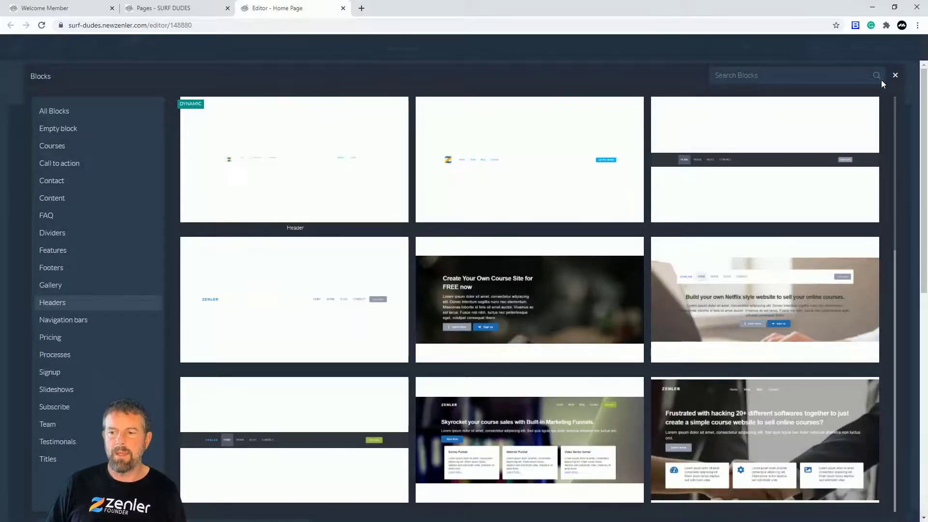
left_click(894, 75)
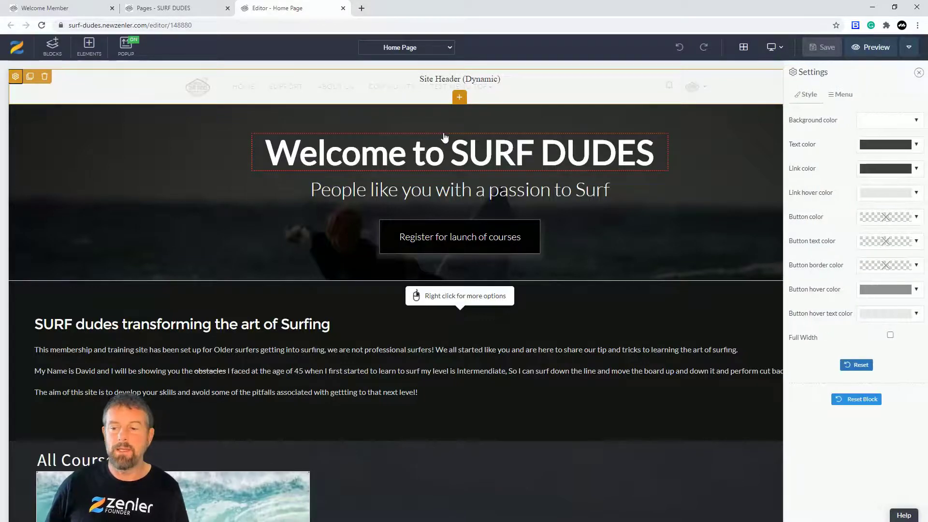
Delete the SUB2 and SUB1 sub-items and the TEST MENU TOP link from the header menu
left_click(839, 94)
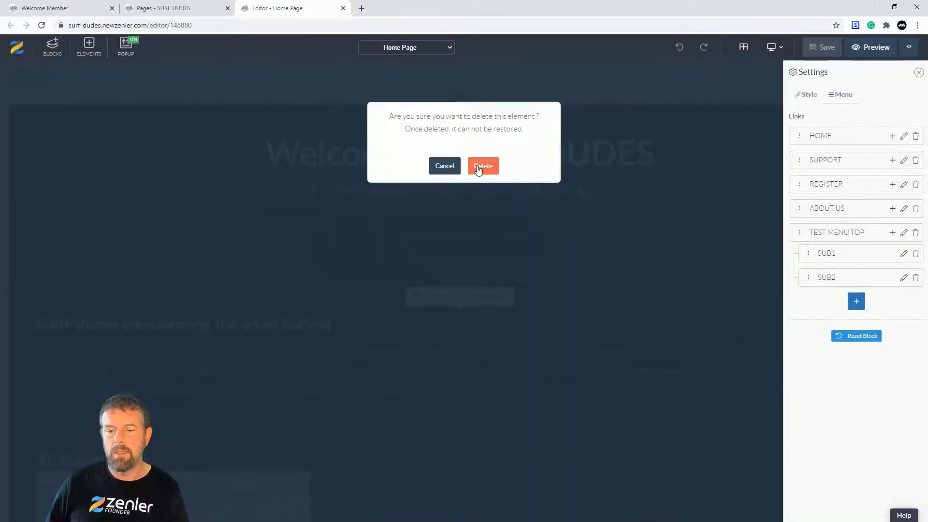
left_click(482, 166)
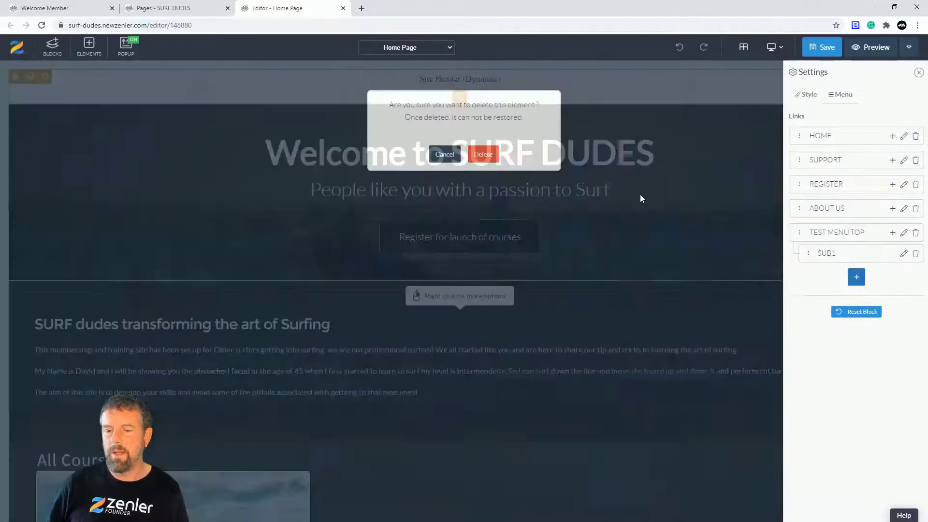
left_click(483, 154)
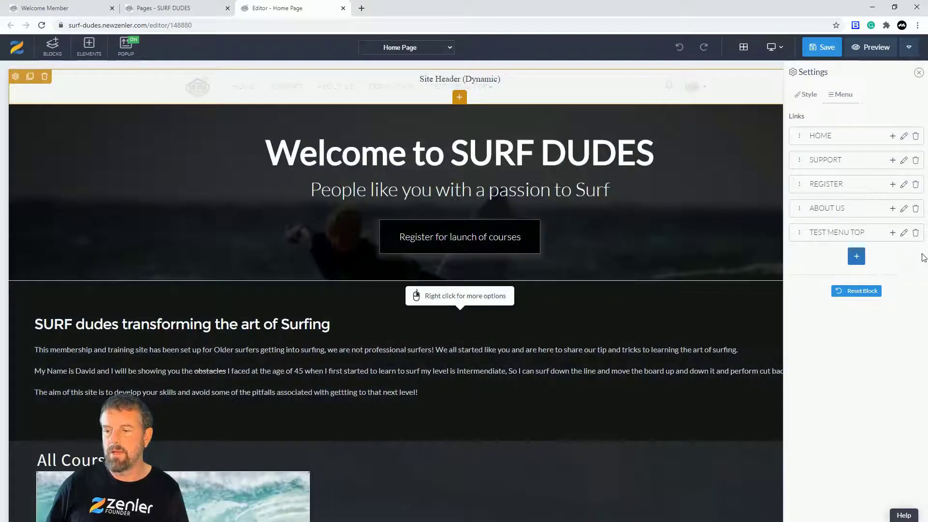
left_click(44, 76)
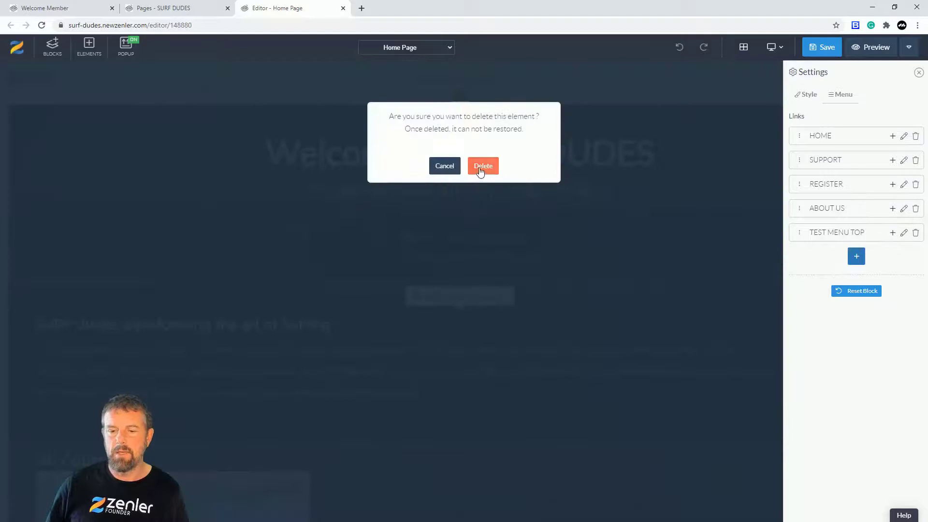
left_click(482, 166)
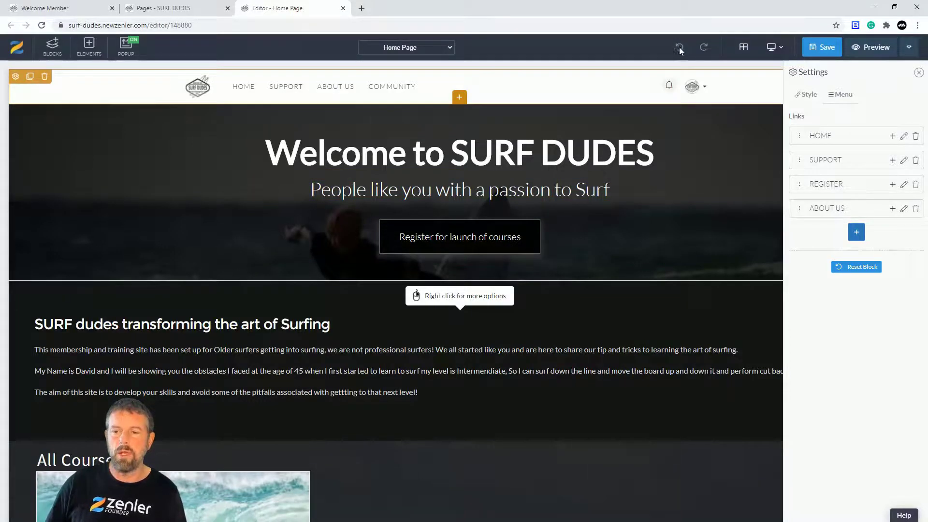
Open Version History from the Preview dropdown to list the saved page versions
left_click(910, 48)
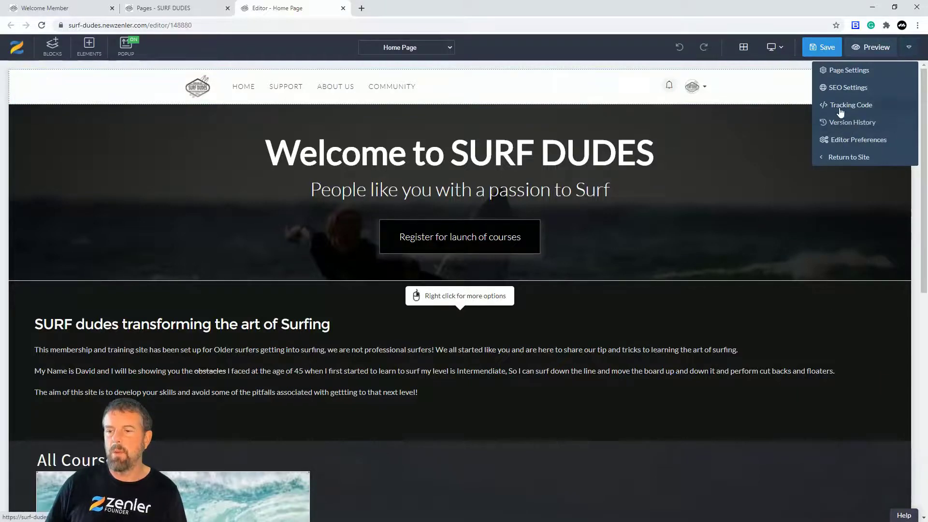
left_click(851, 122)
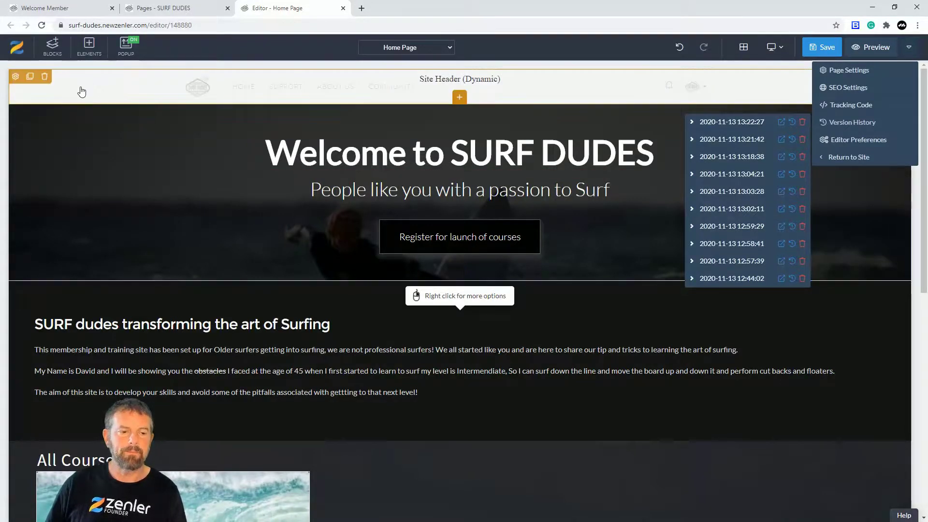
mouse_move(30, 77)
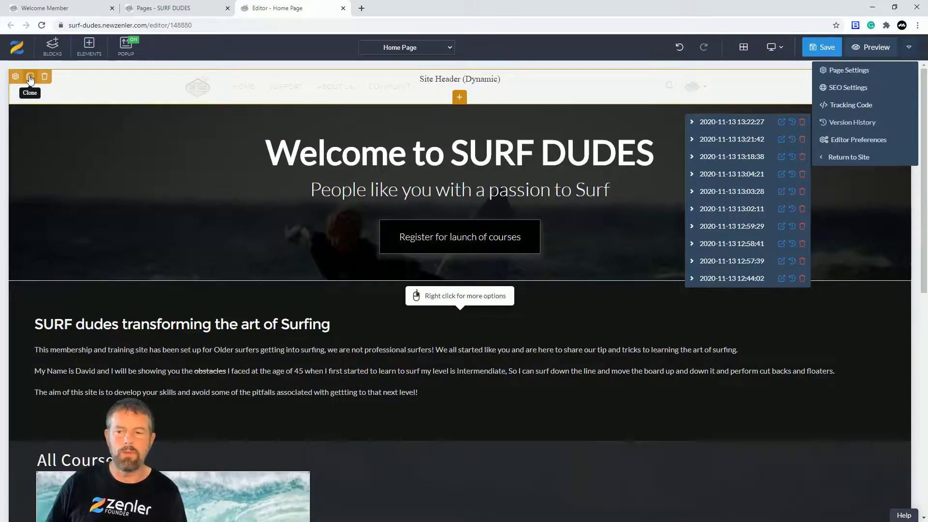
Dismiss the Version History list to return to the home page with one header
left_click(30, 76)
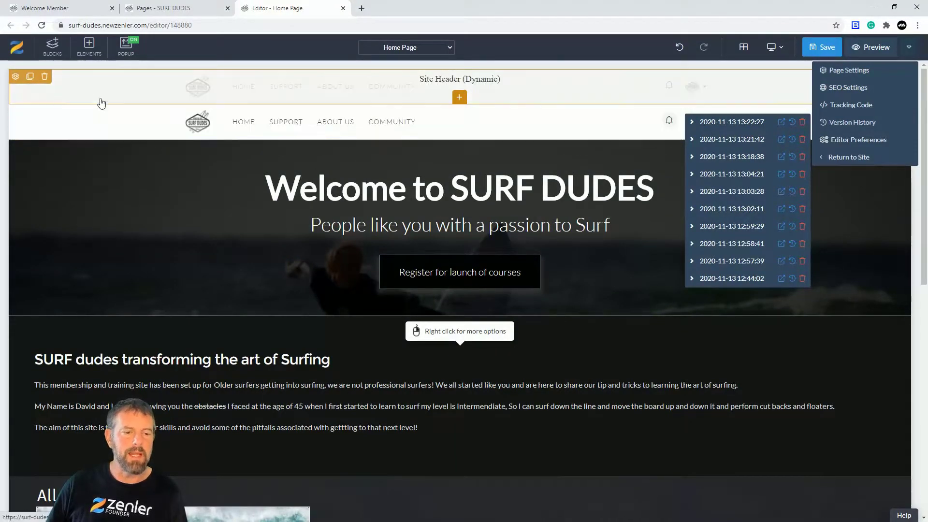
left_click(44, 77)
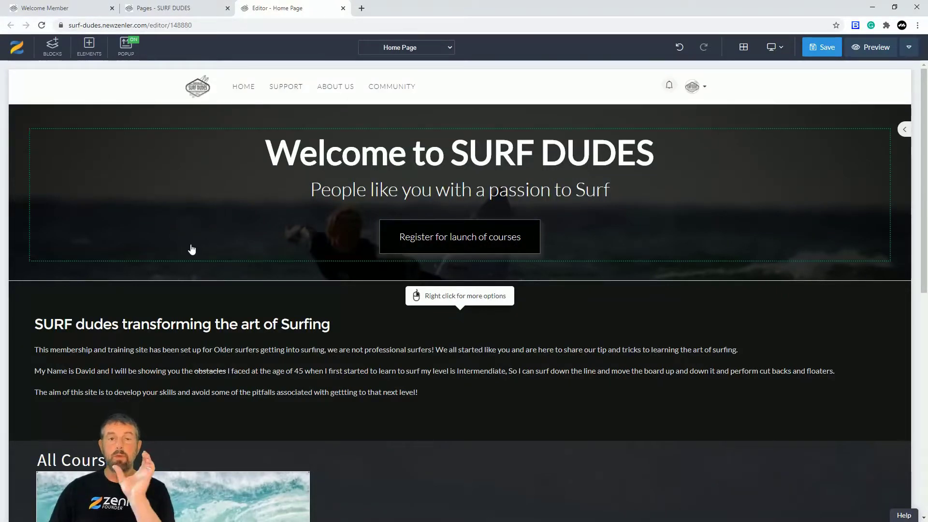
mouse_move(201, 226)
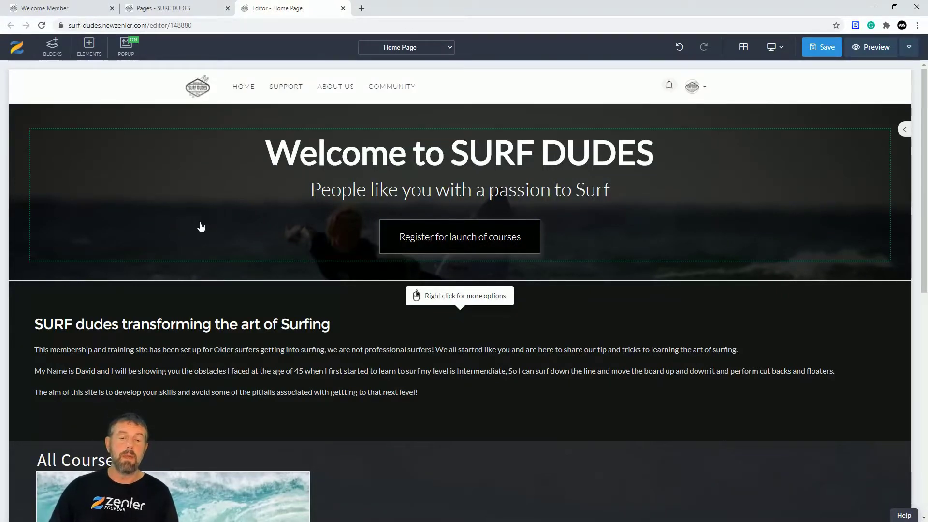